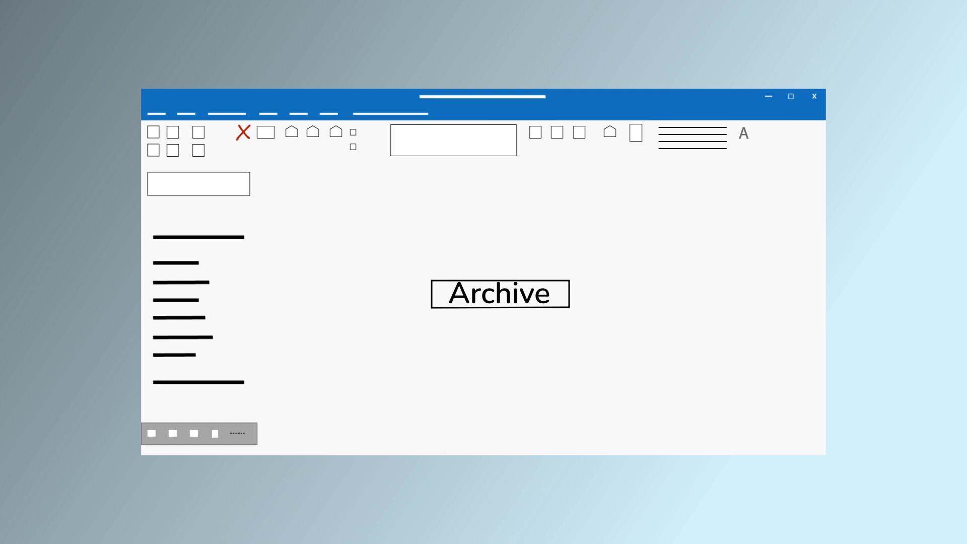
Step: Go from Microsoft 365 admin center to the Exchange admin center Mailboxes list showing DDC Test1
click(500, 293)
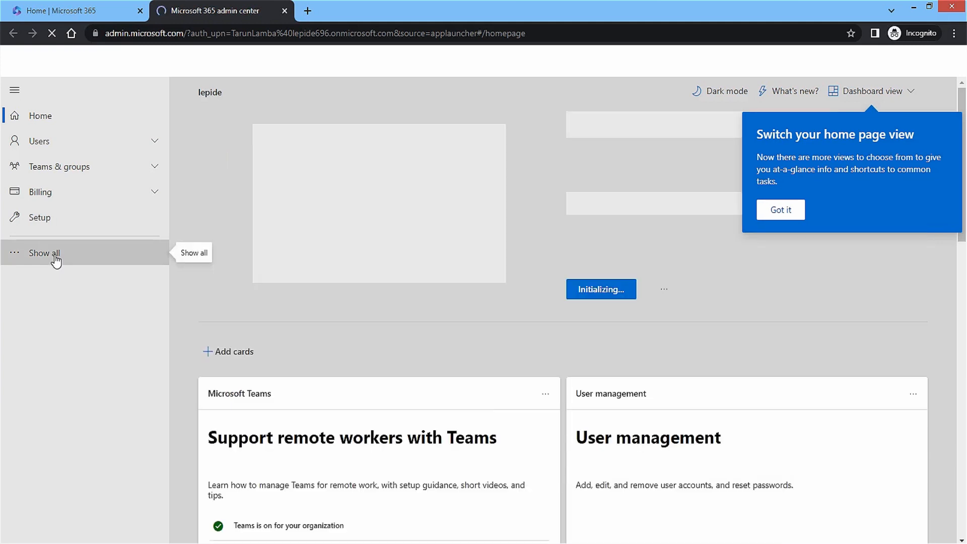
click(43, 252)
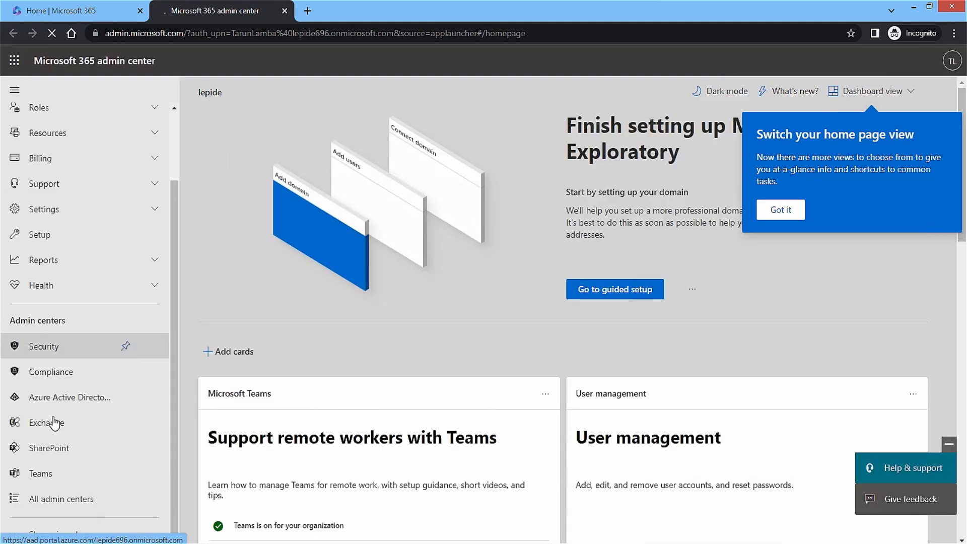
click(45, 422)
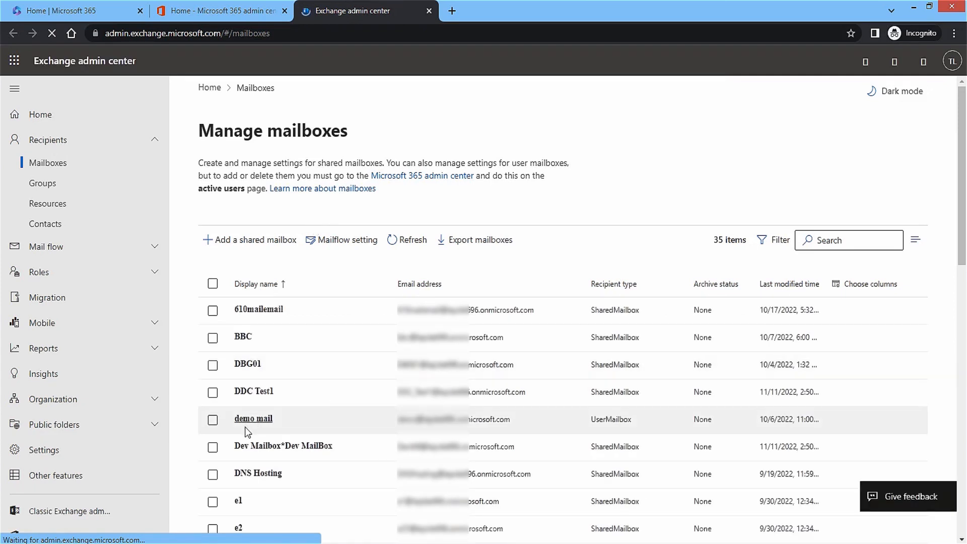
scroll(down, 3)
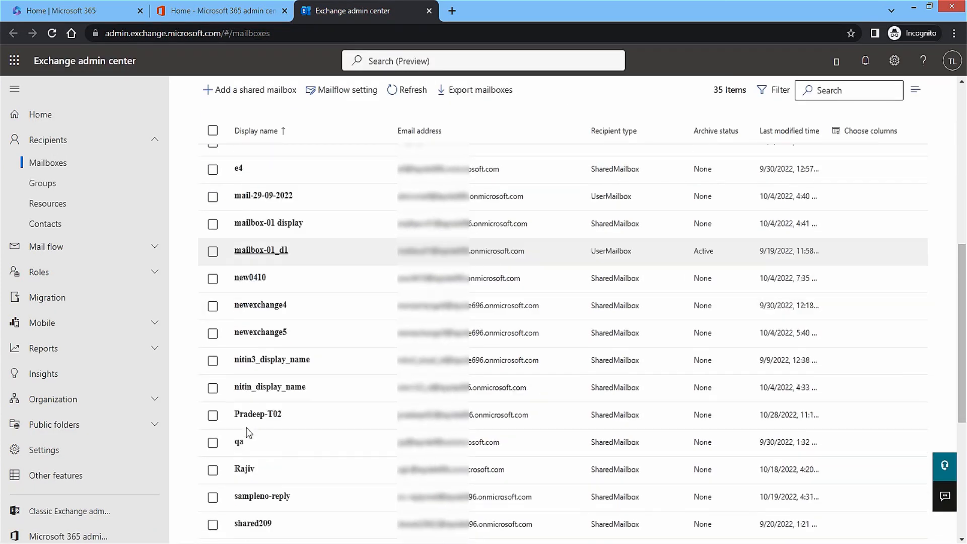
scroll(up, 3)
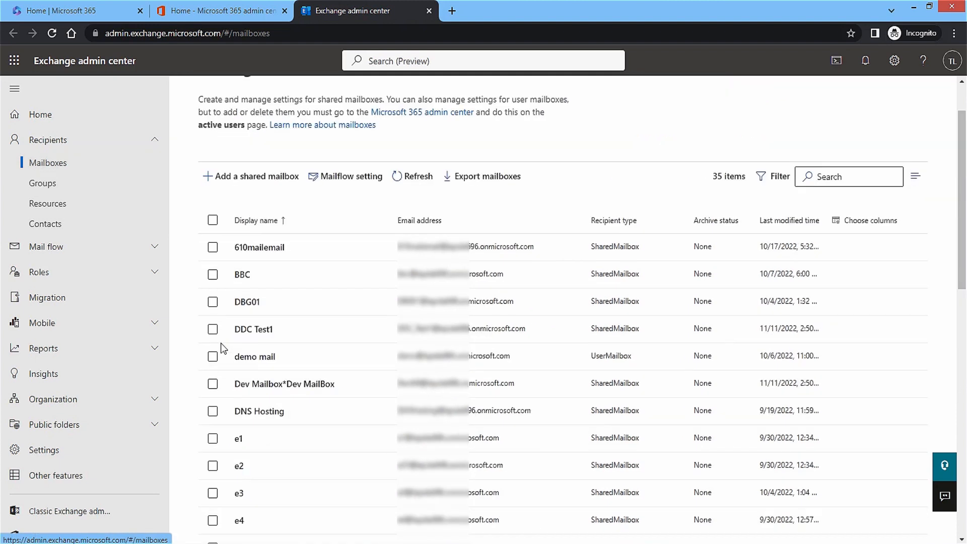
scroll(up, 3)
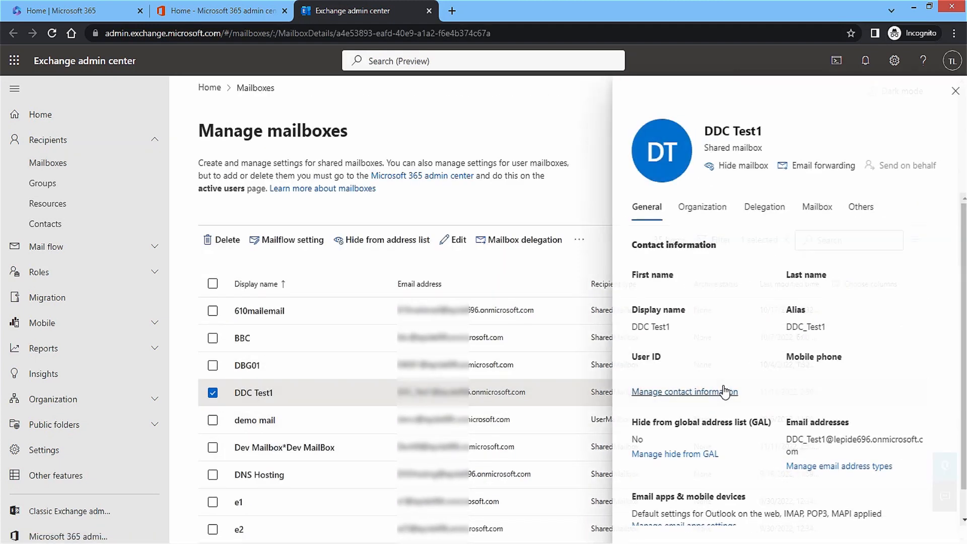
Step: Switch Mailbox archive to On for DDC Test1 under Others and save the setting
click(858, 206)
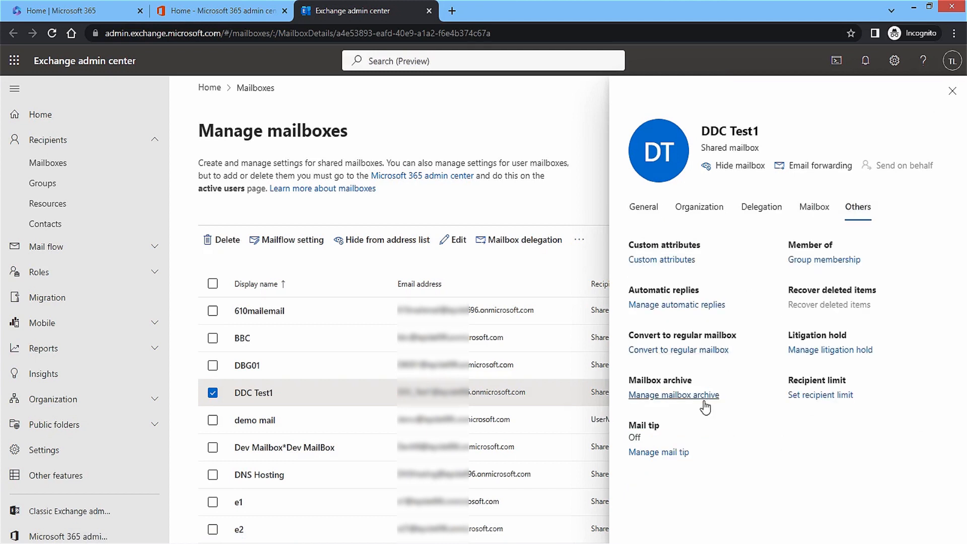
click(674, 394)
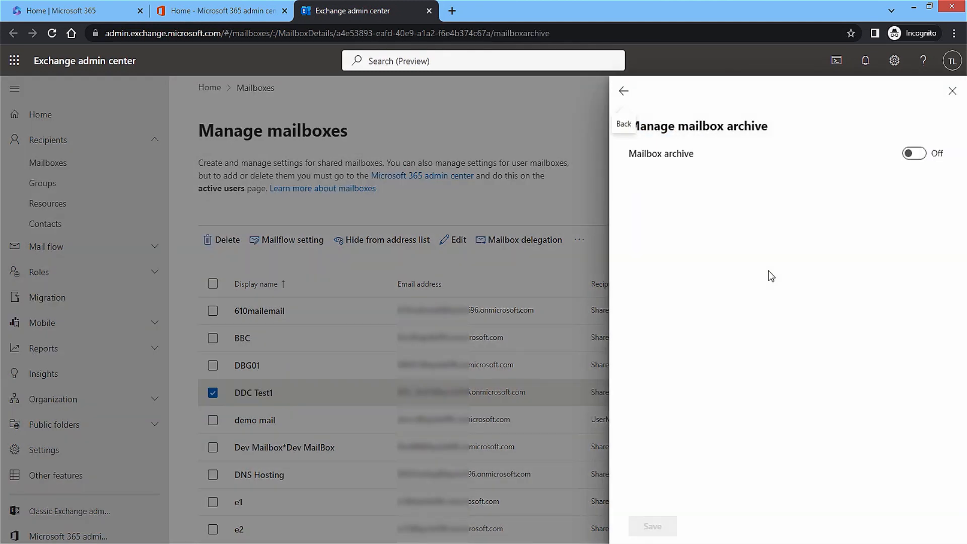
click(913, 153)
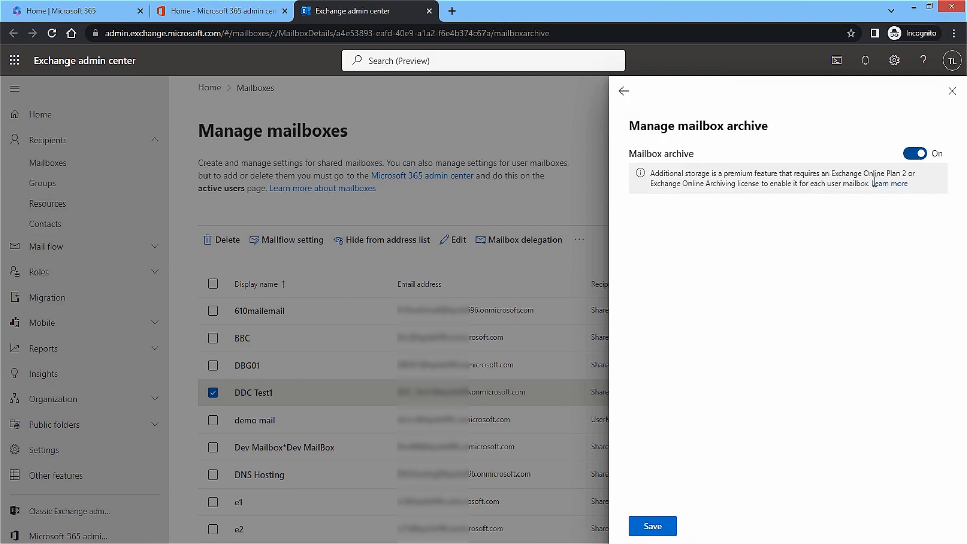
click(651, 526)
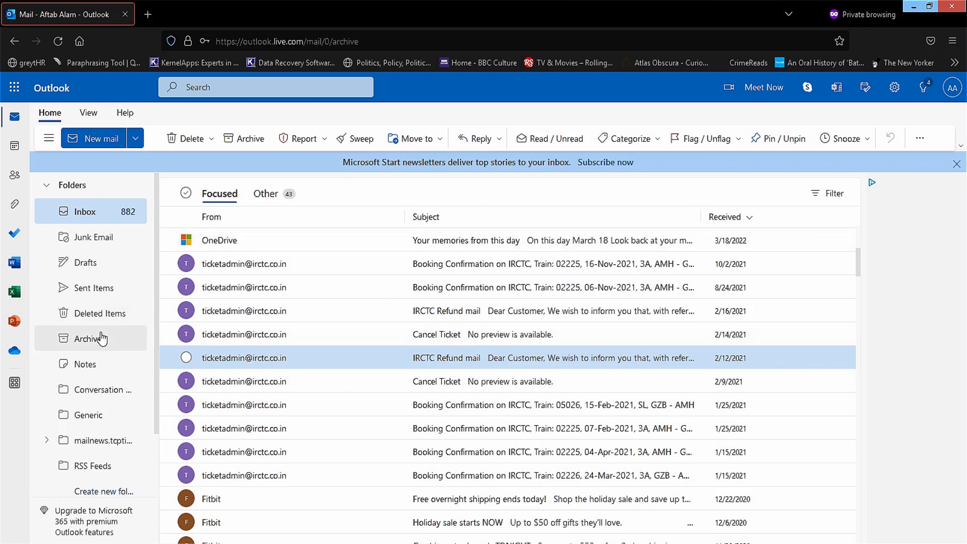
click(89, 338)
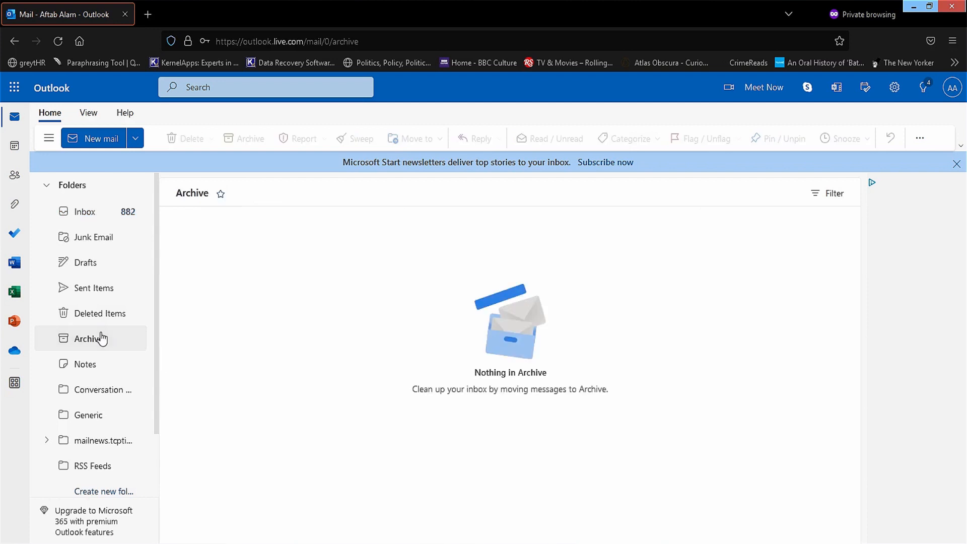
click(84, 212)
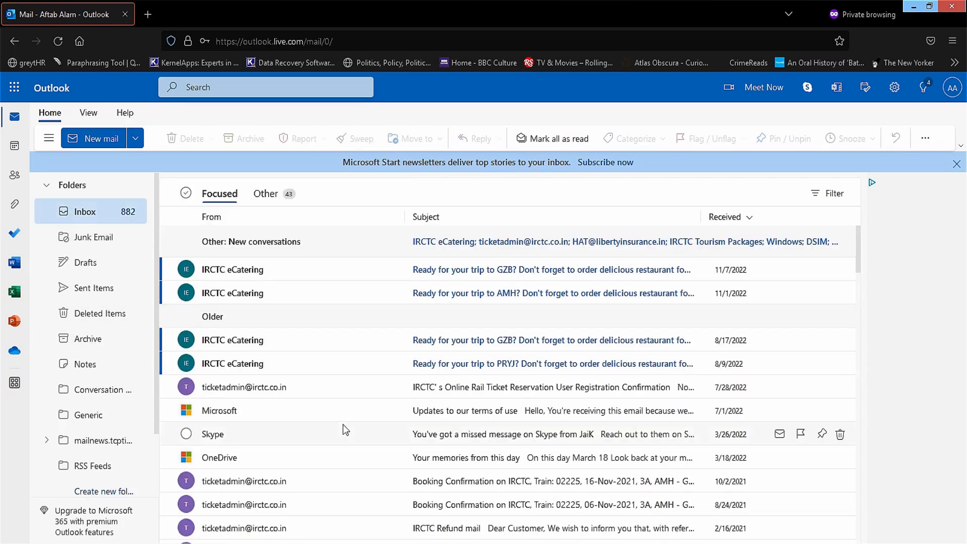
scroll(down, 3)
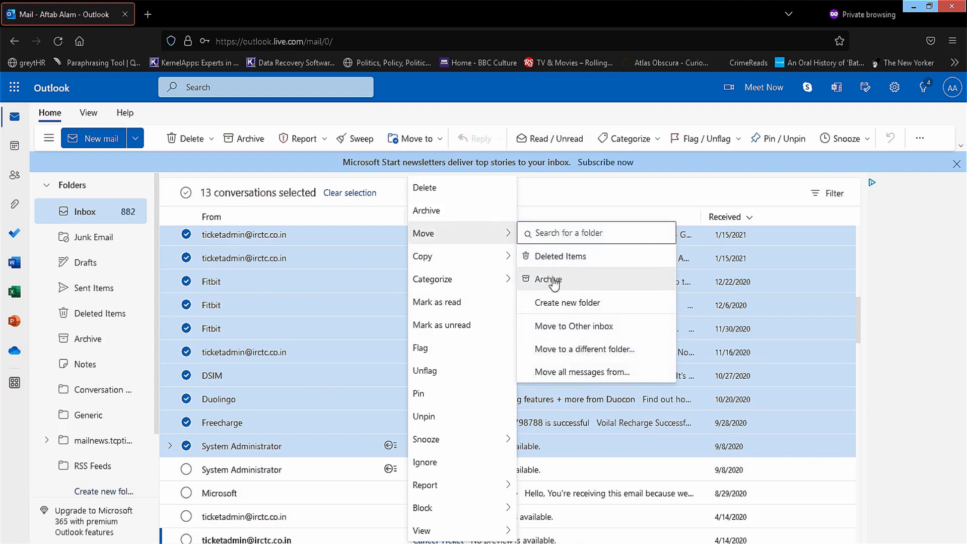
Step: Move the 13 selected older conversations to Archive and view the Archive folder
click(546, 279)
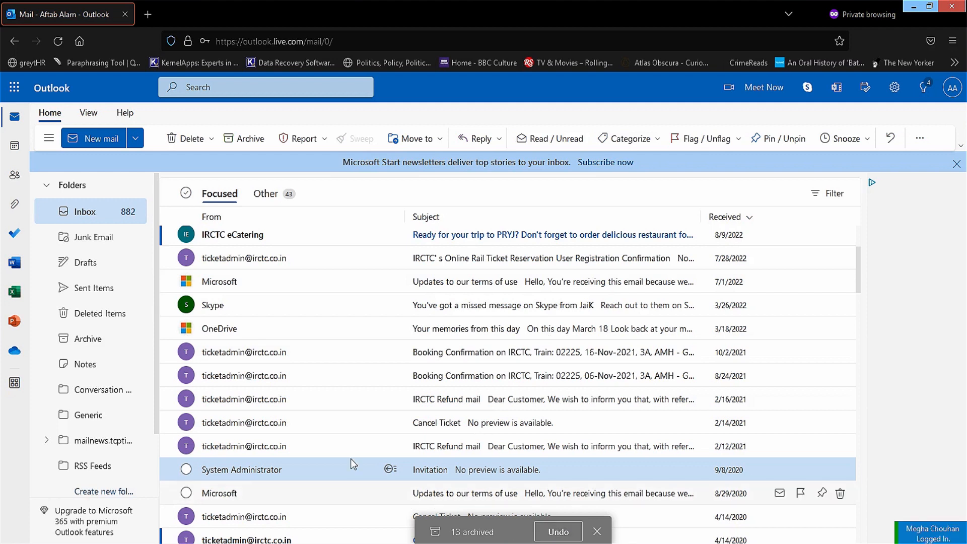
click(88, 338)
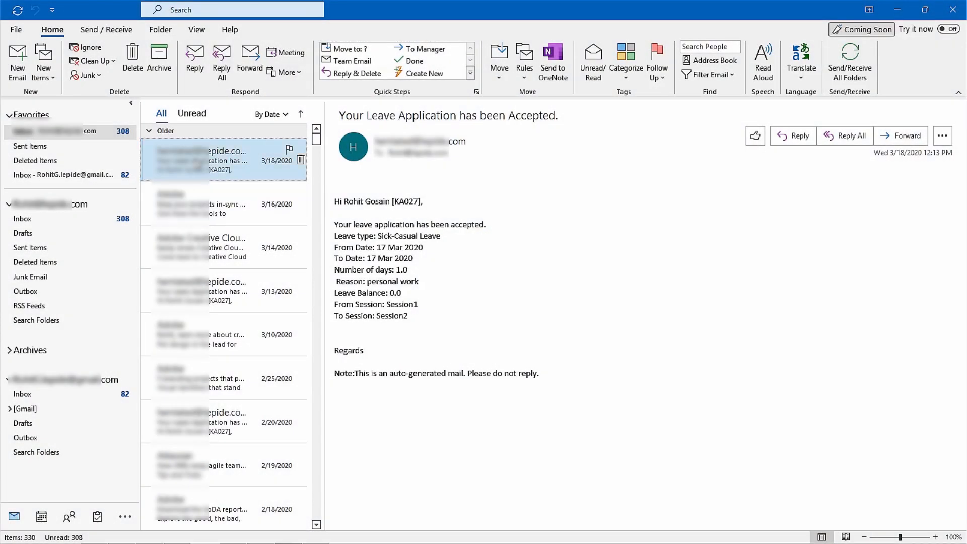
mouse_move(233, 165)
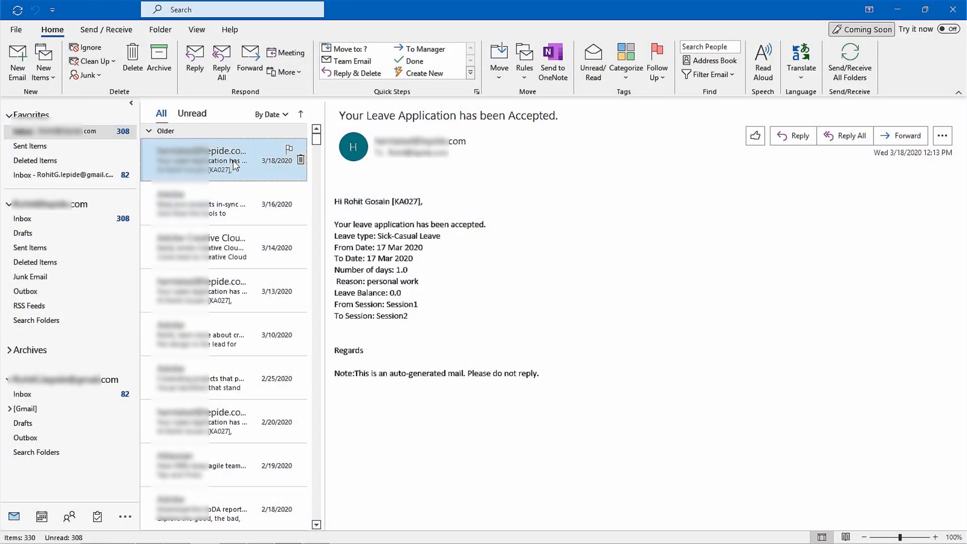
Step: Show the shortcut menu for the leave-application email in the message list
right_click(222, 161)
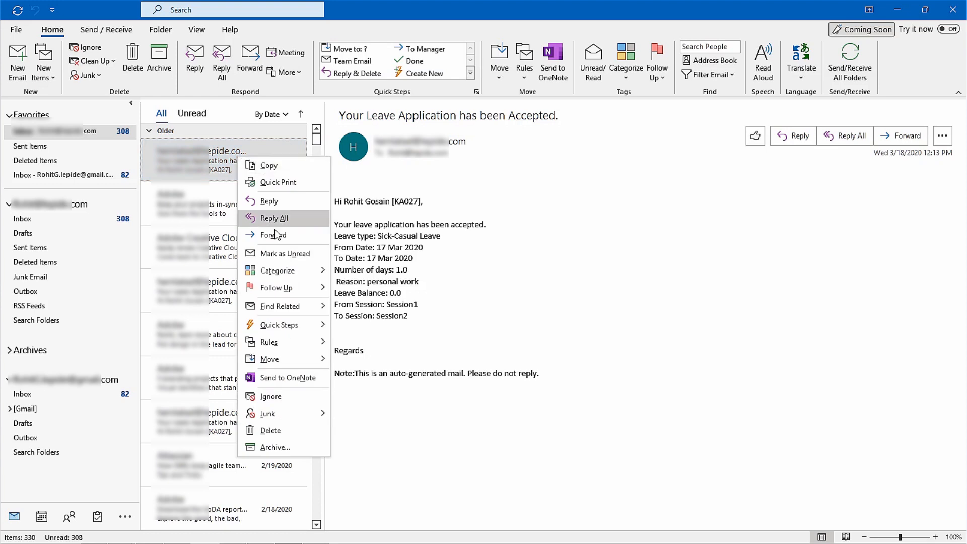
mouse_move(289, 447)
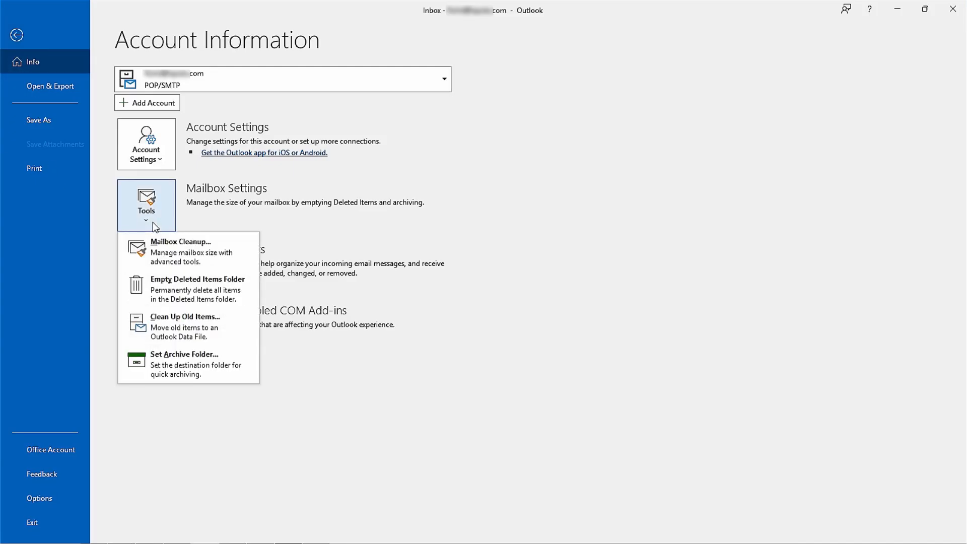
mouse_move(189, 325)
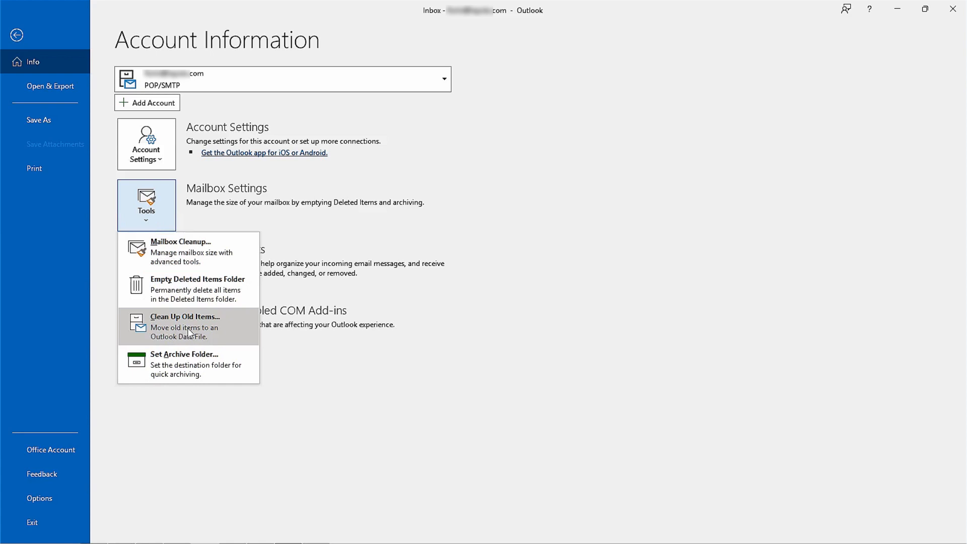
Step: Start Clean Up Old Items to reach the Archive dialog with folders and date cutoff
click(185, 316)
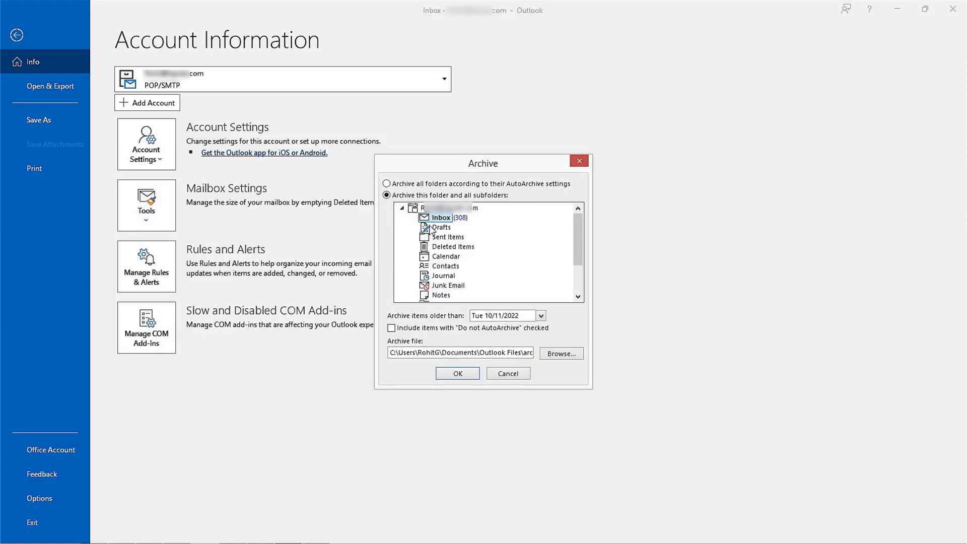
mouse_move(442, 281)
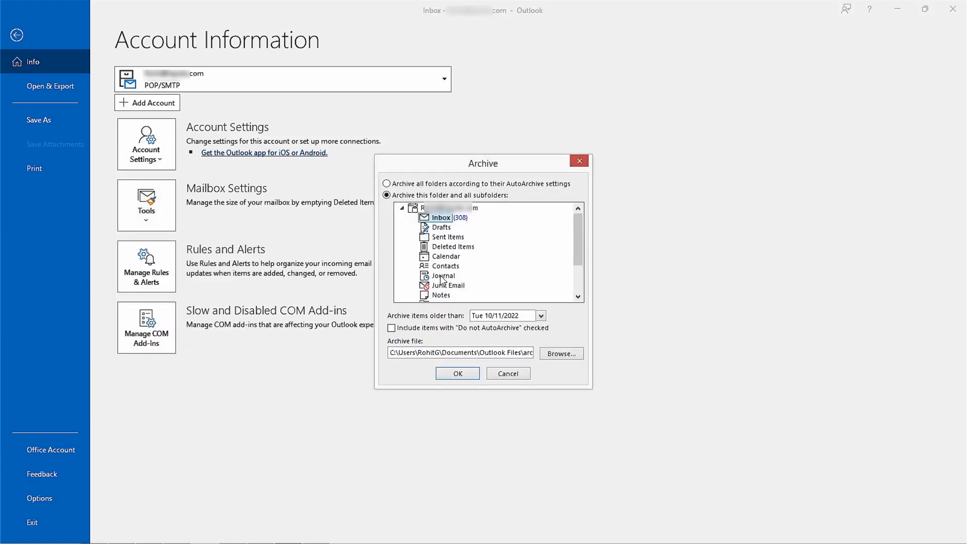